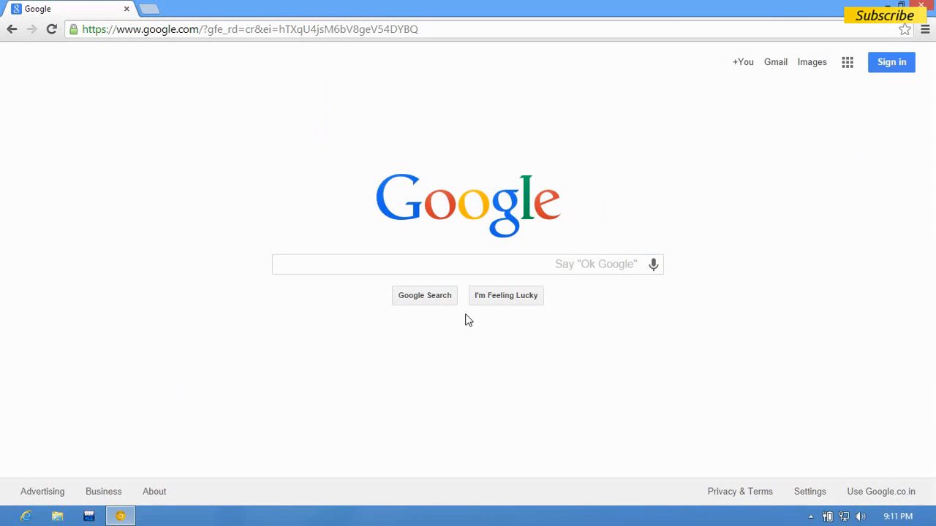
pyautogui.moveTo(449, 286)
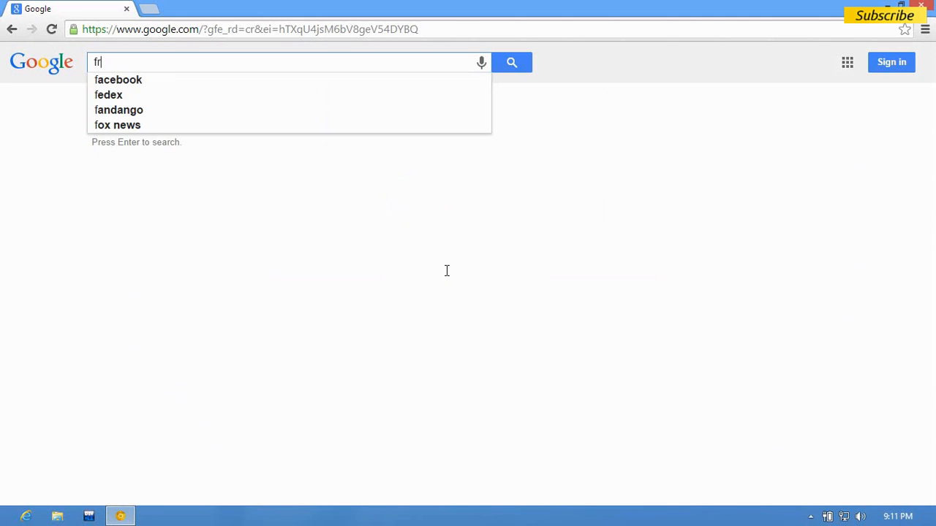
# Search Google for 'fraps' and open the official fraps.com result
pyautogui.write('fraps')
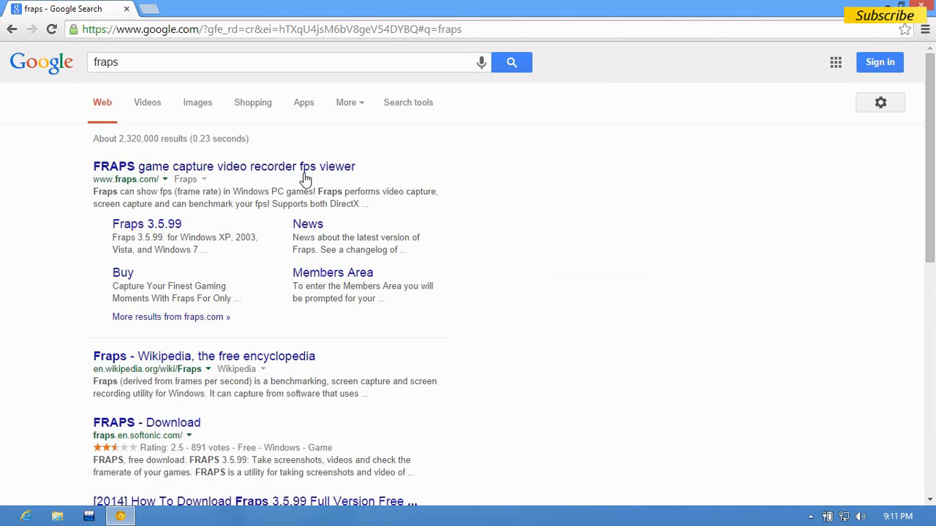
pyautogui.click(224, 166)
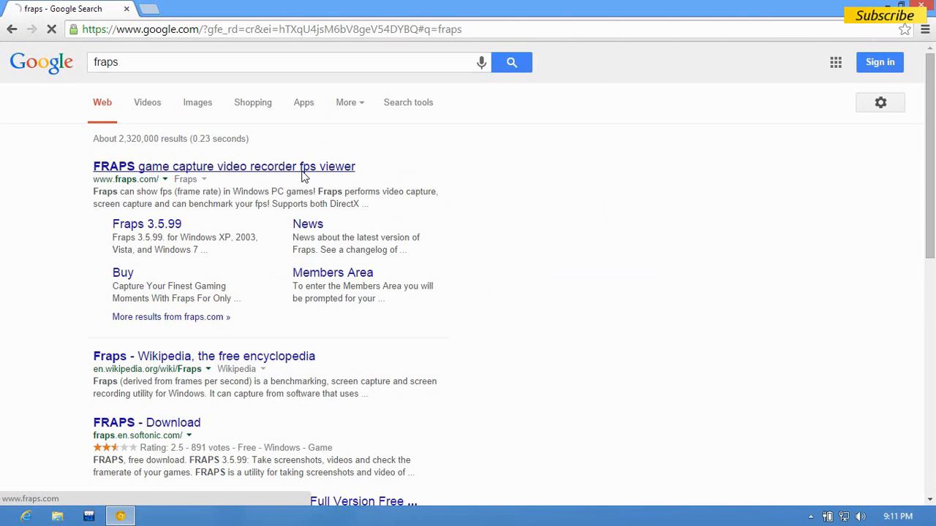
pyautogui.click(224, 166)
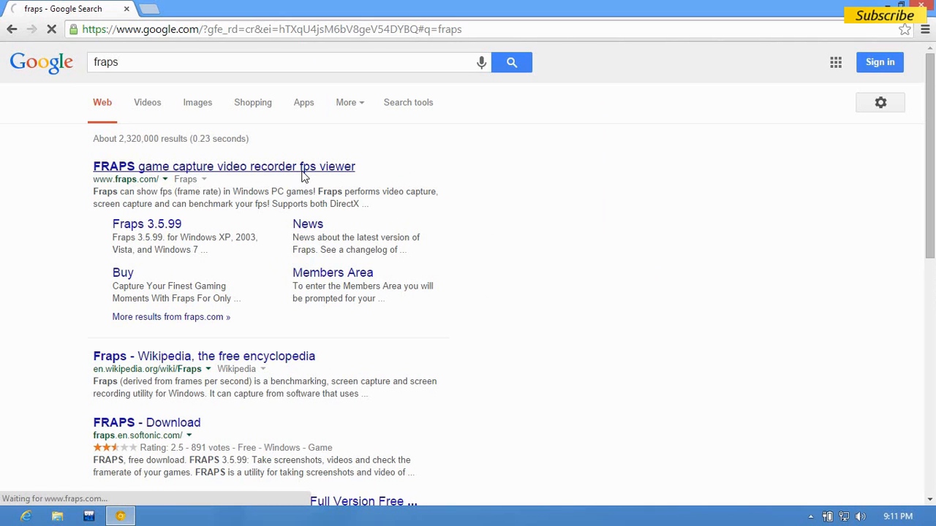
# Scroll the fraps.com homepage and go to the free download page
pyautogui.click(224, 166)
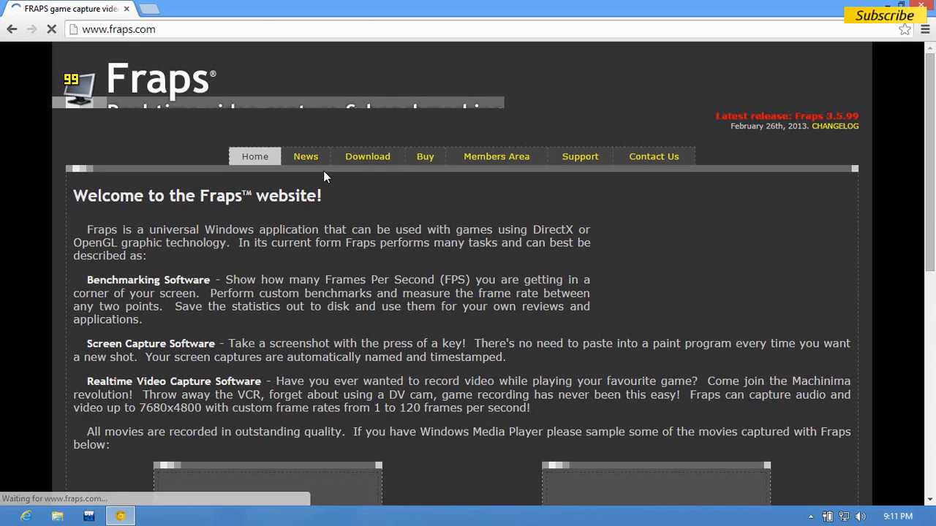
pyautogui.scroll(-3)
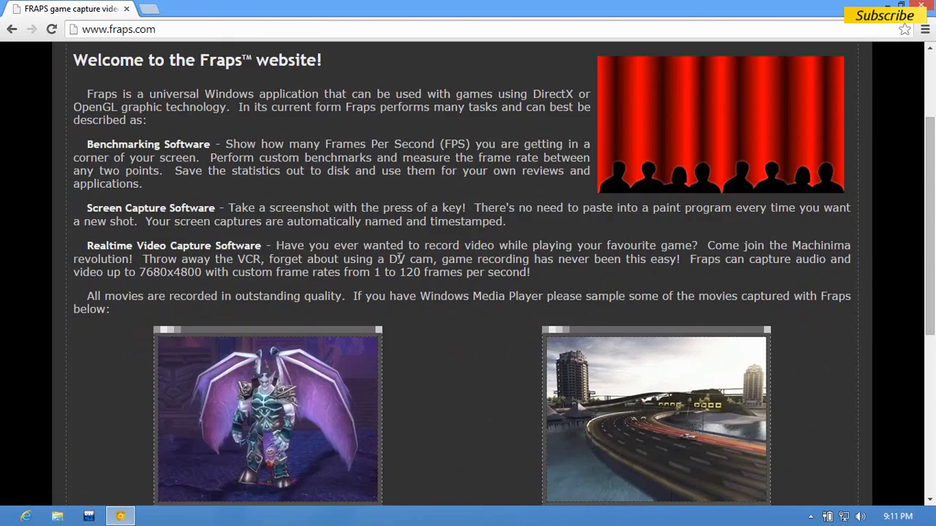
pyautogui.scroll(-3)
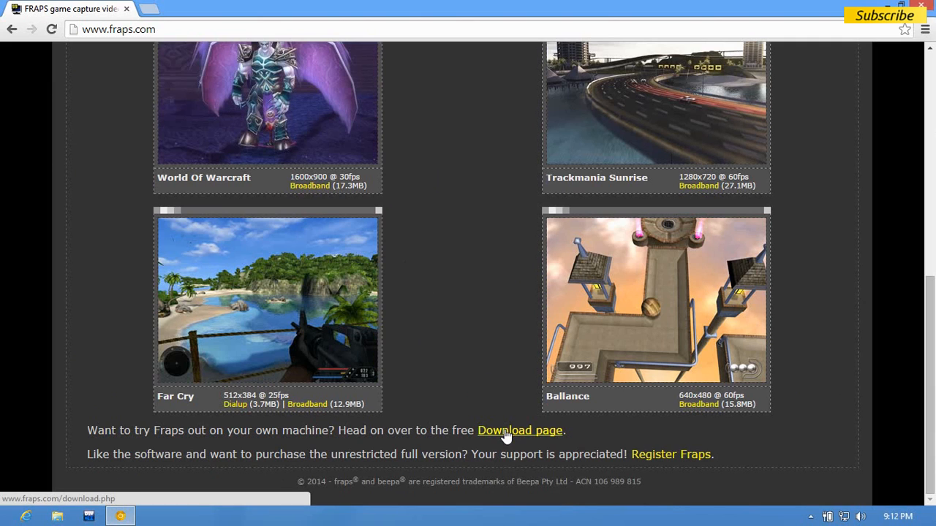
pyautogui.click(520, 430)
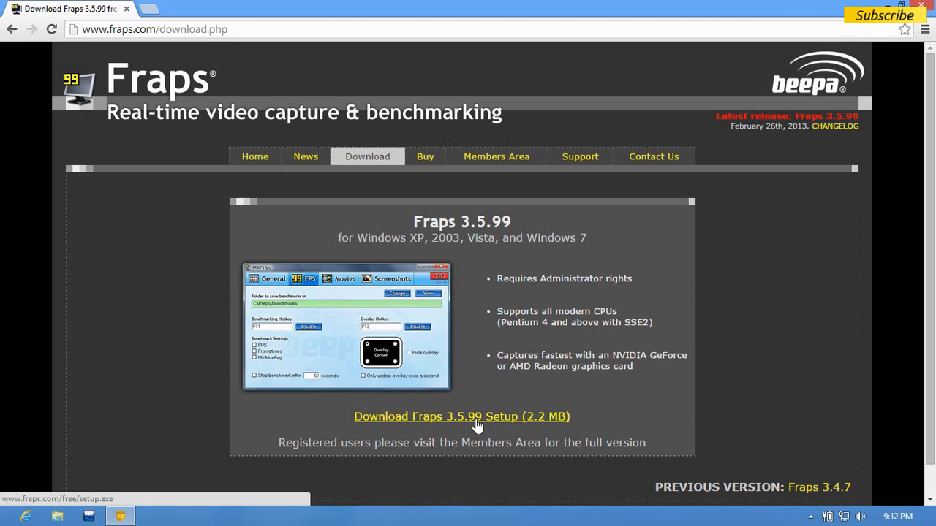
# Download the Fraps 3.5.99 setup and launch it from the desktop
pyautogui.click(461, 417)
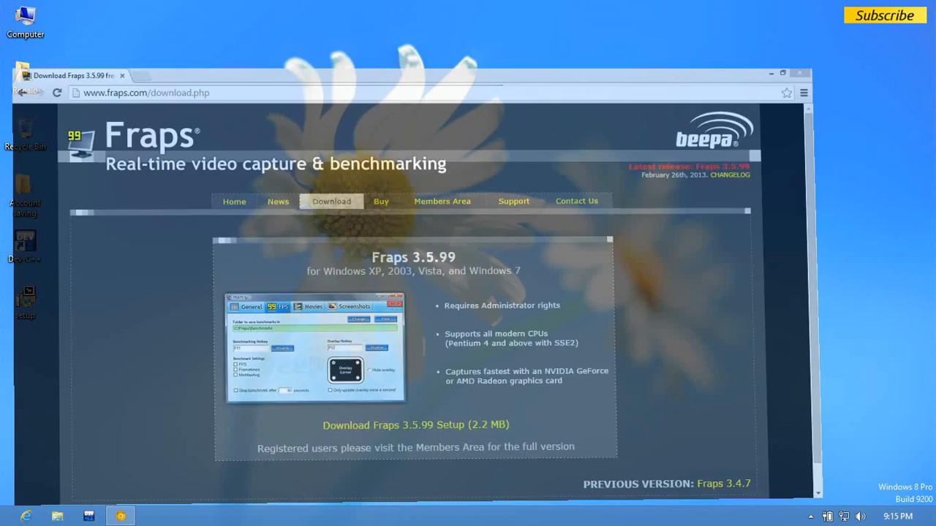
pyautogui.click(771, 73)
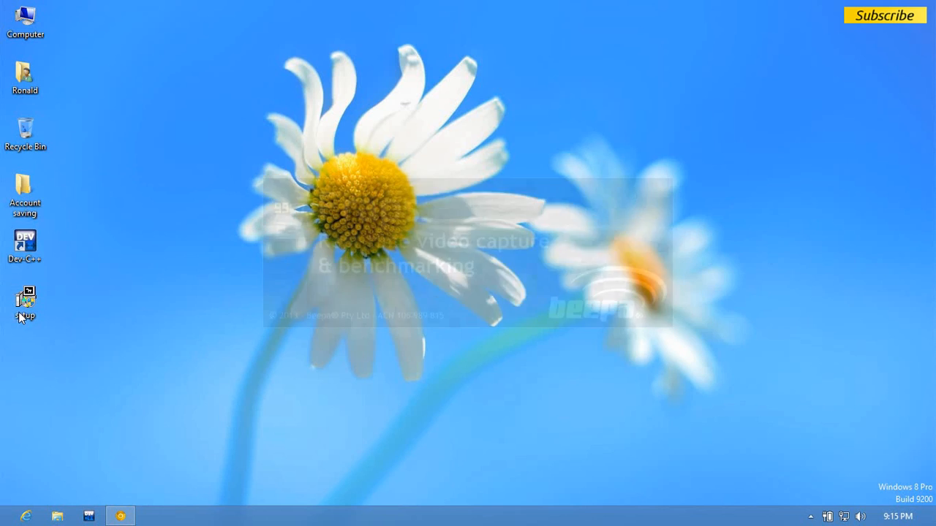
pyautogui.doubleClick(25, 300)
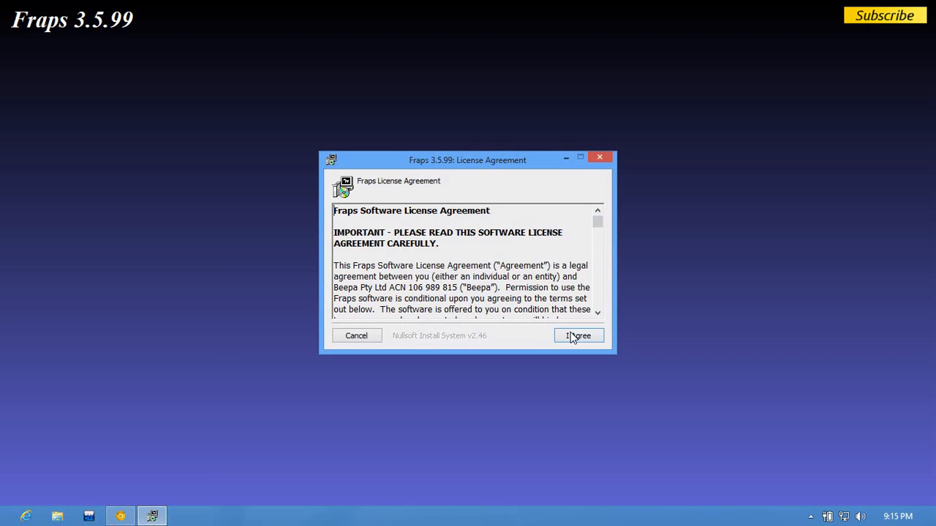
# Accept the license, install Fraps into C:\Fraps with default options, and close the installer
pyautogui.click(578, 336)
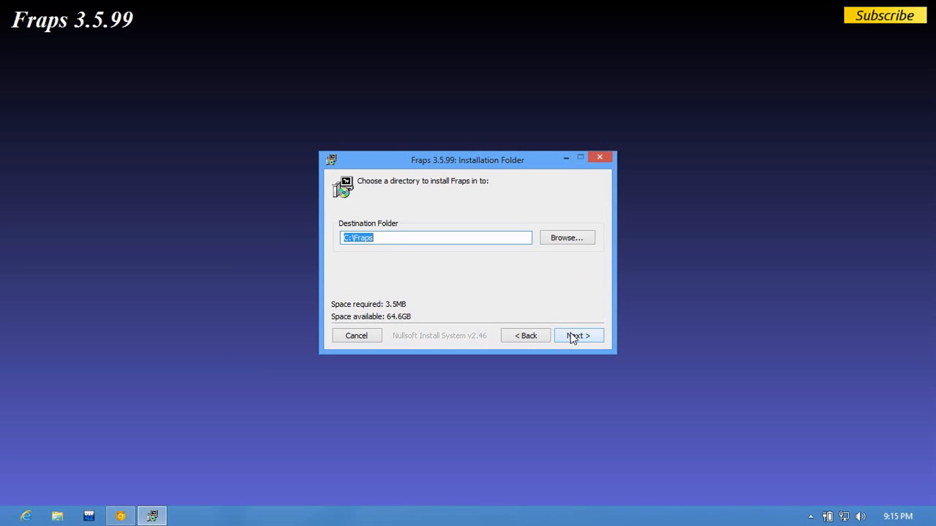
pyautogui.moveTo(637, 377)
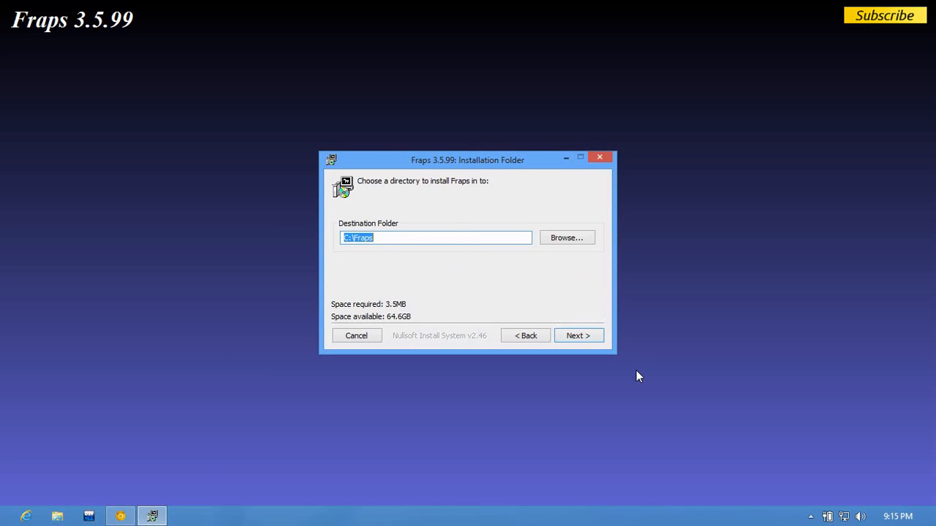
pyautogui.click(578, 335)
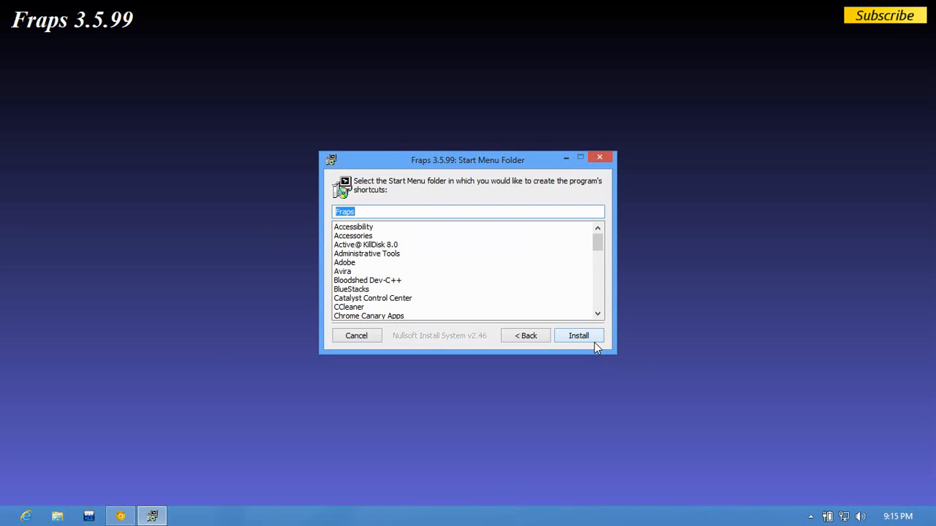
pyautogui.click(578, 336)
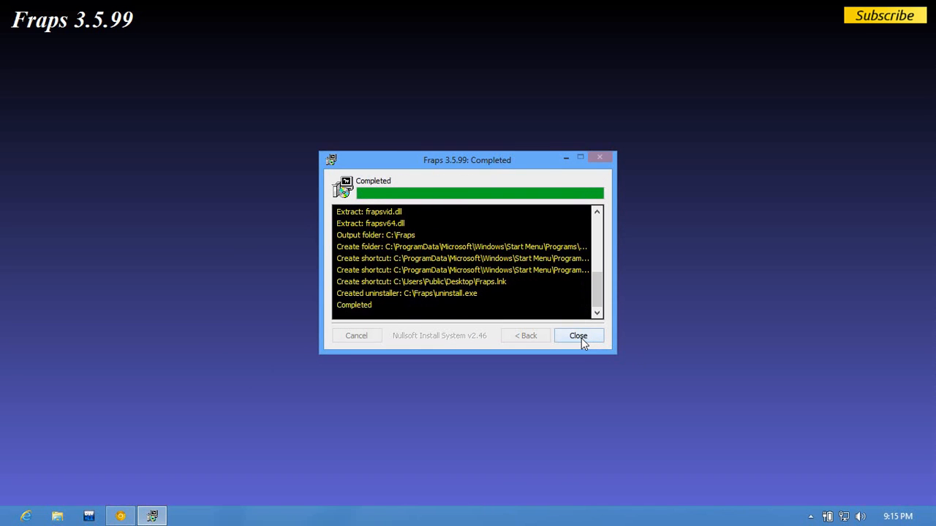
pyautogui.click(577, 335)
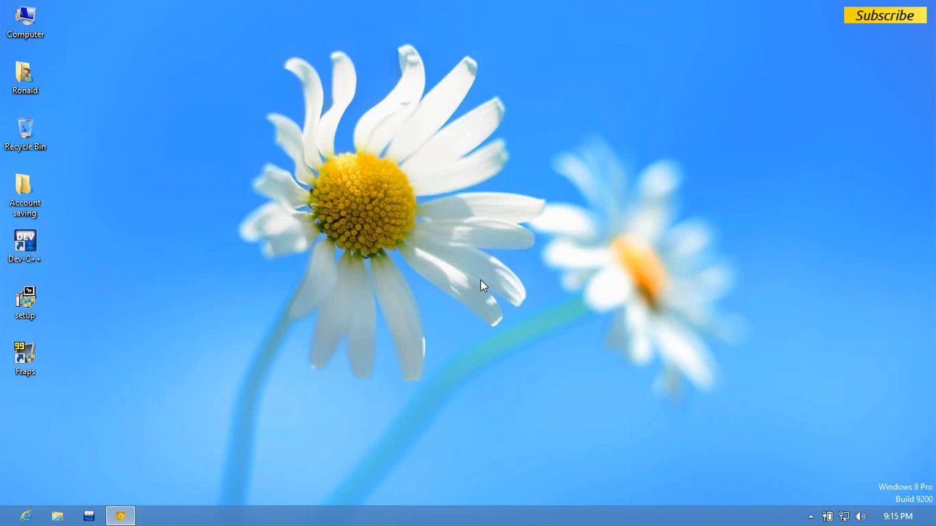
# Launch Fraps from its desktop shortcut to show version 3.5.99, build 15619
pyautogui.click(24, 354)
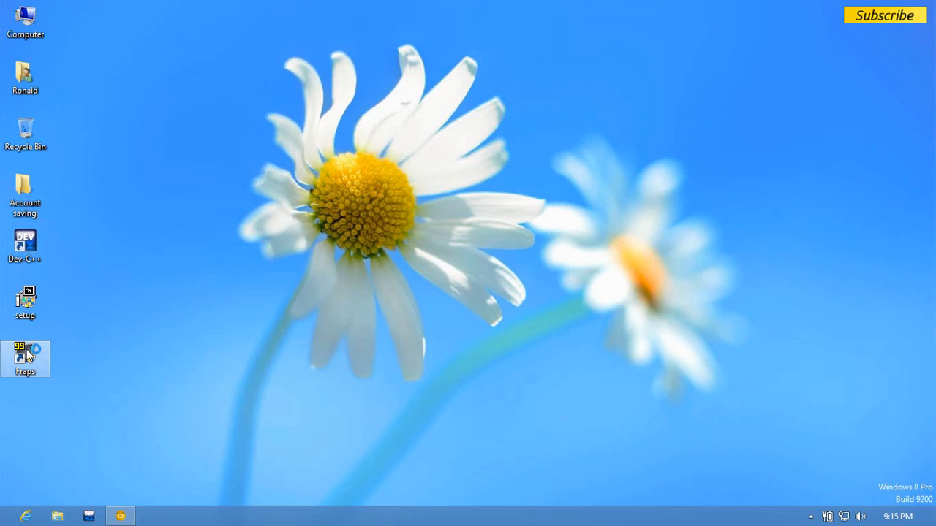
pyautogui.doubleClick(24, 355)
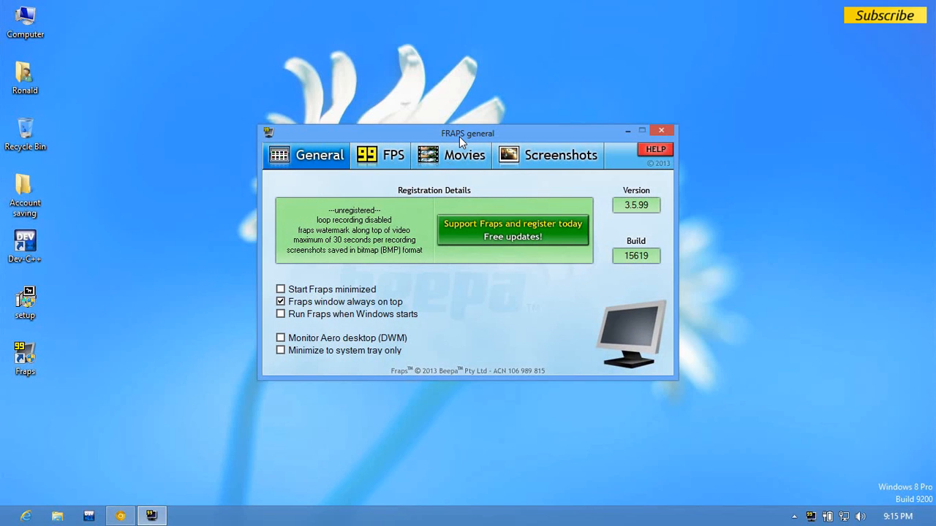
pyautogui.moveTo(472, 236)
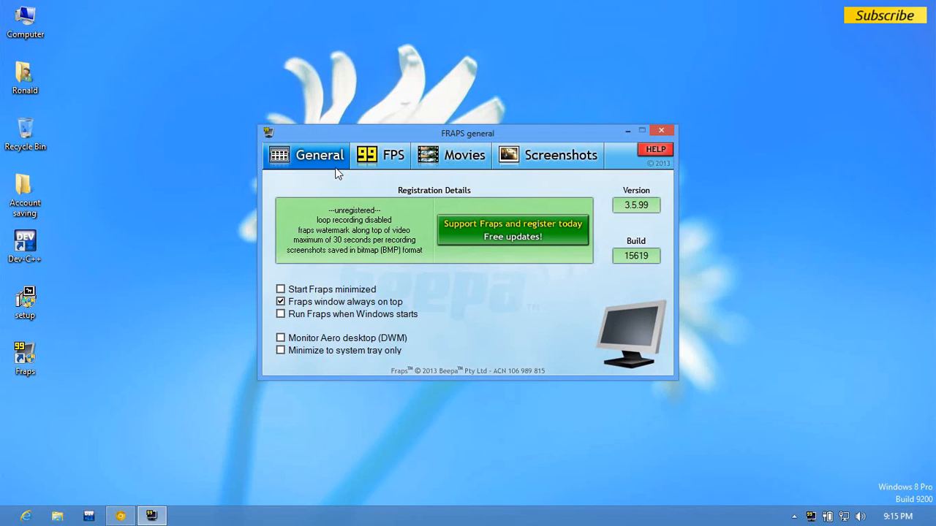
pyautogui.moveTo(305, 330)
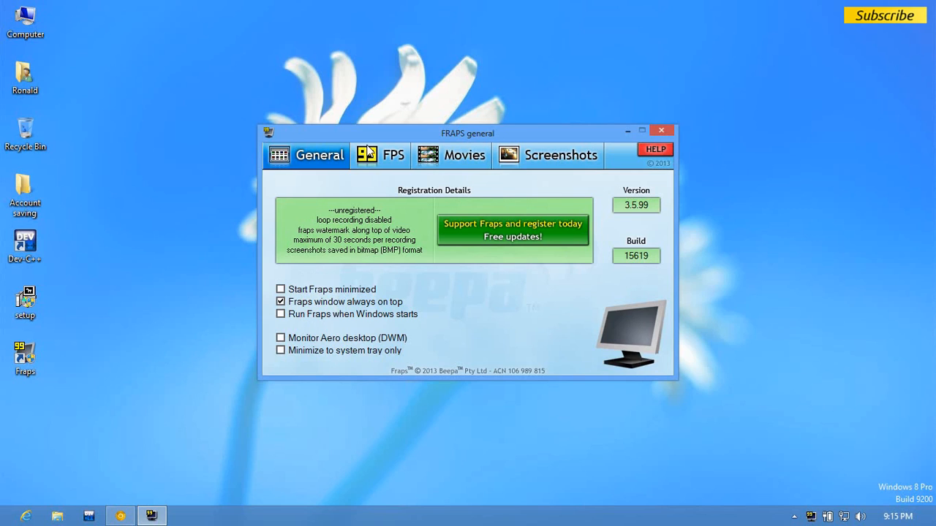
# Show the FPS tab with C:\Fraps\Benchmarks folder, F11 benchmark and F12 overlay hotkeys
pyautogui.click(380, 154)
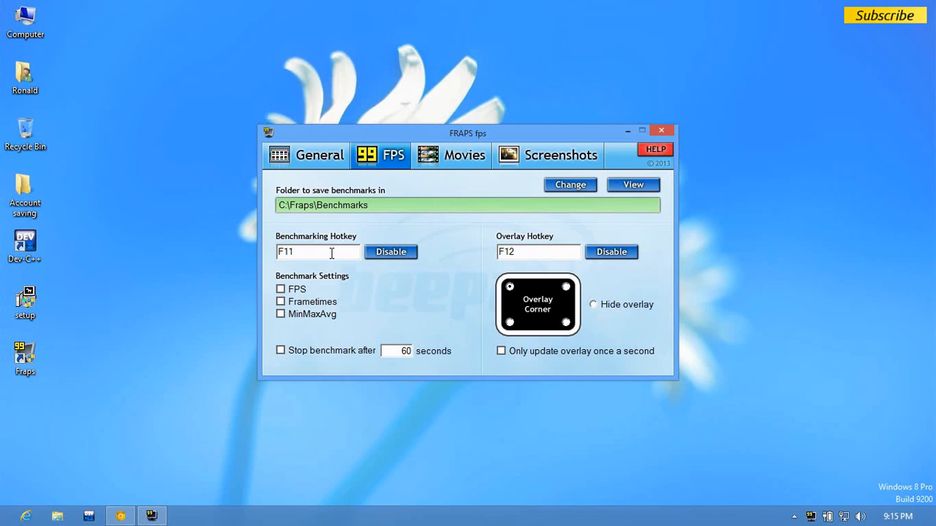
pyautogui.moveTo(294, 290)
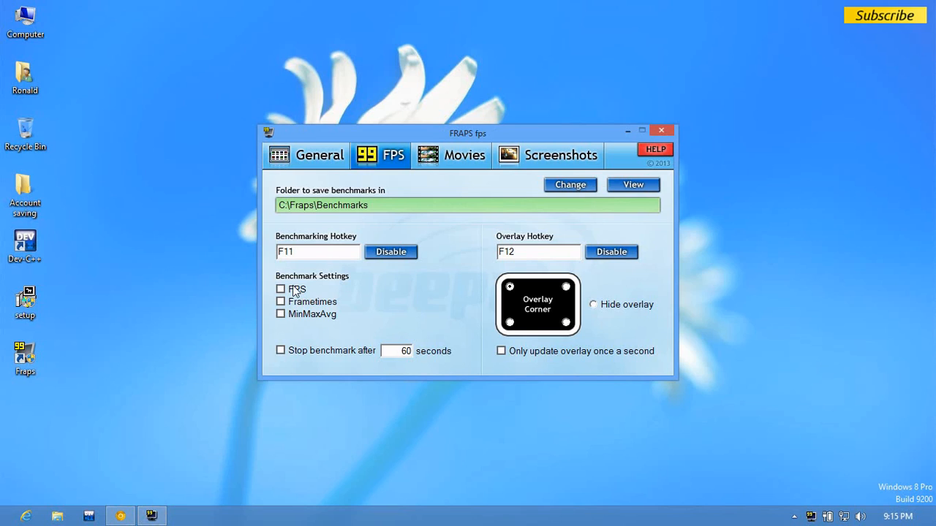
pyautogui.moveTo(462, 323)
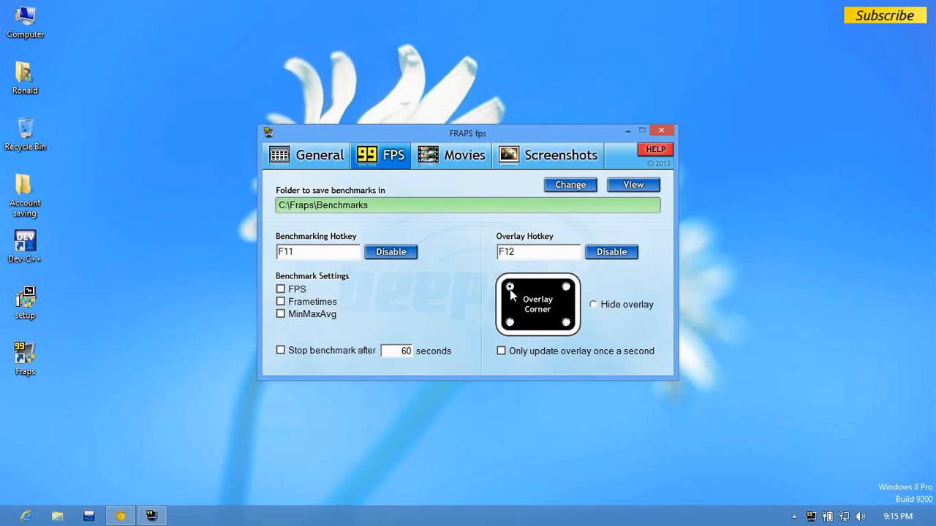
pyautogui.moveTo(570, 291)
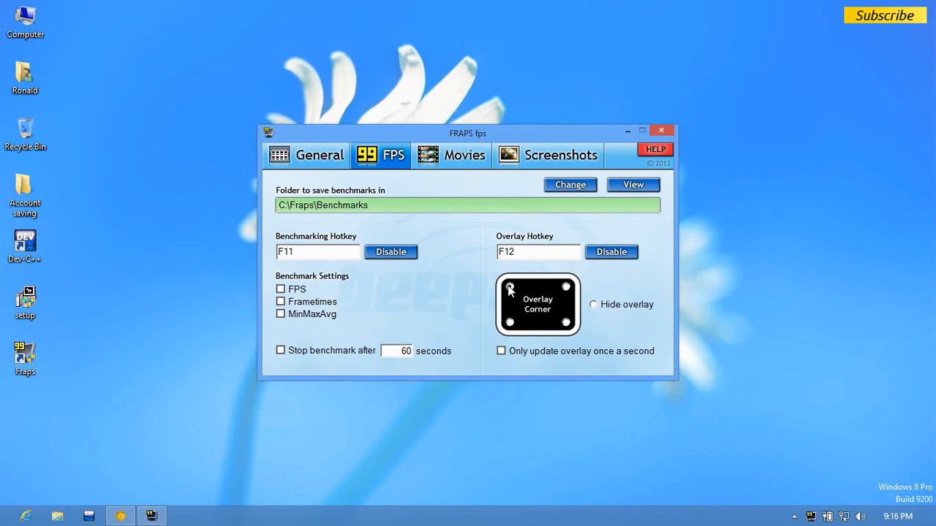
# Show the Movies settings, trying 60 fps before returning capture to 30 fps
pyautogui.click(451, 154)
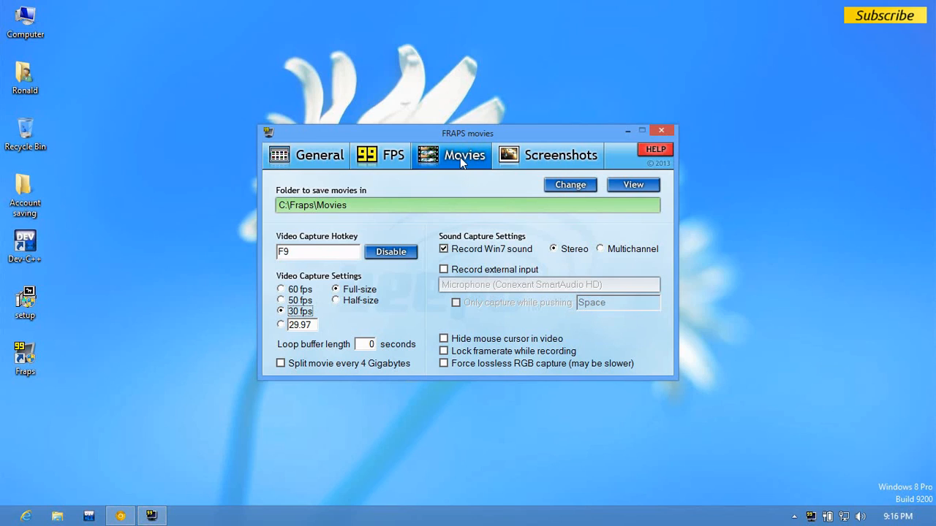
pyautogui.moveTo(289, 212)
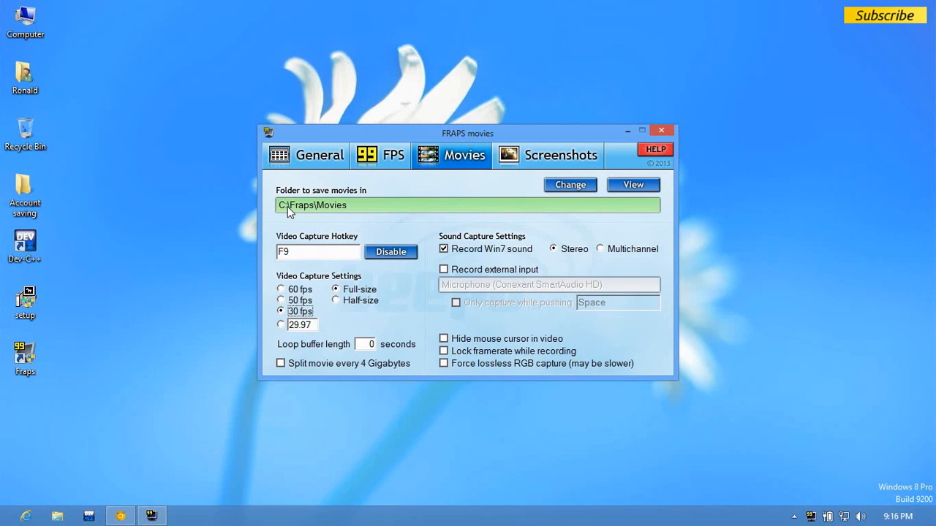
pyautogui.moveTo(333, 208)
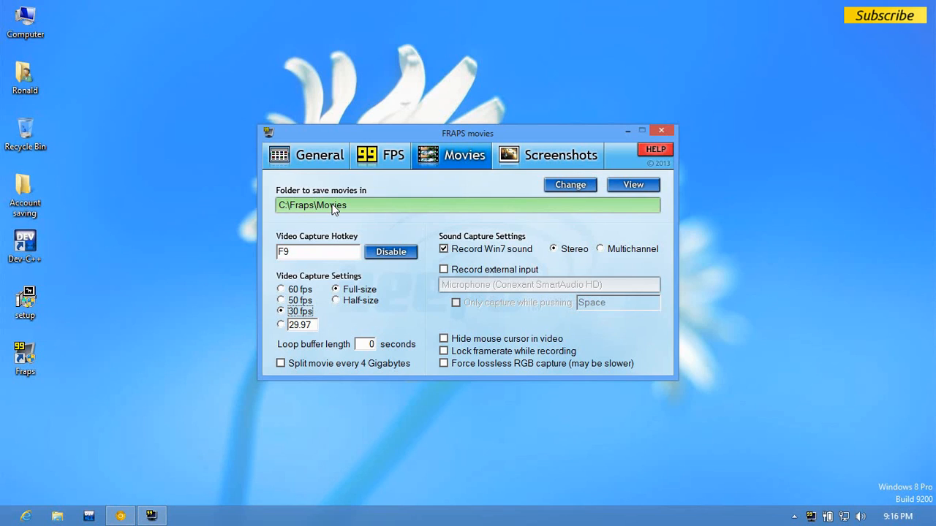
pyautogui.click(569, 184)
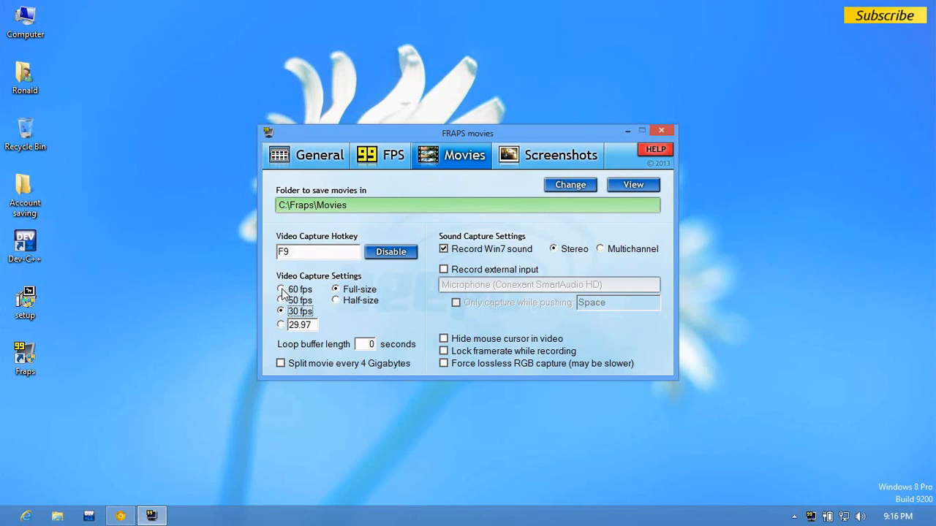
pyautogui.click(281, 290)
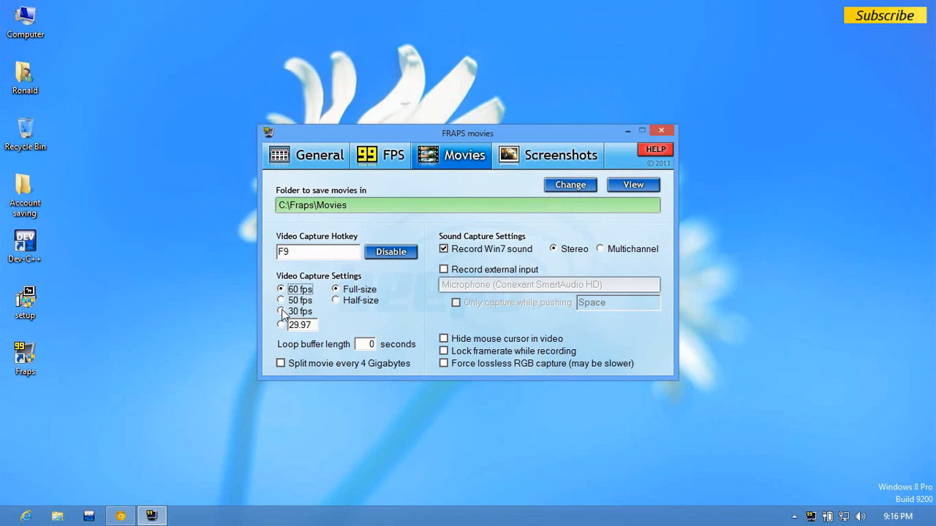
pyautogui.click(281, 311)
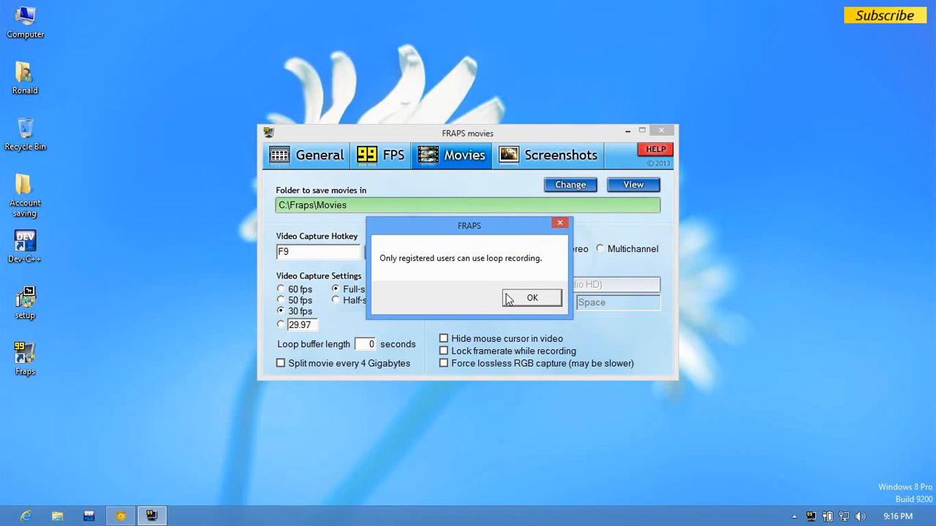
# Dismiss the loop-recording notice, enable Record external input, and close Fraps
pyautogui.click(532, 298)
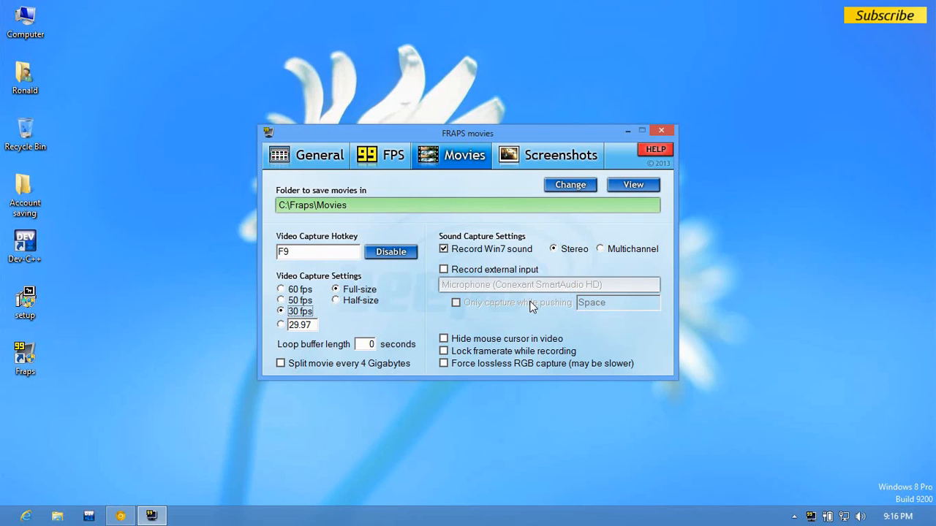
pyautogui.moveTo(522, 169)
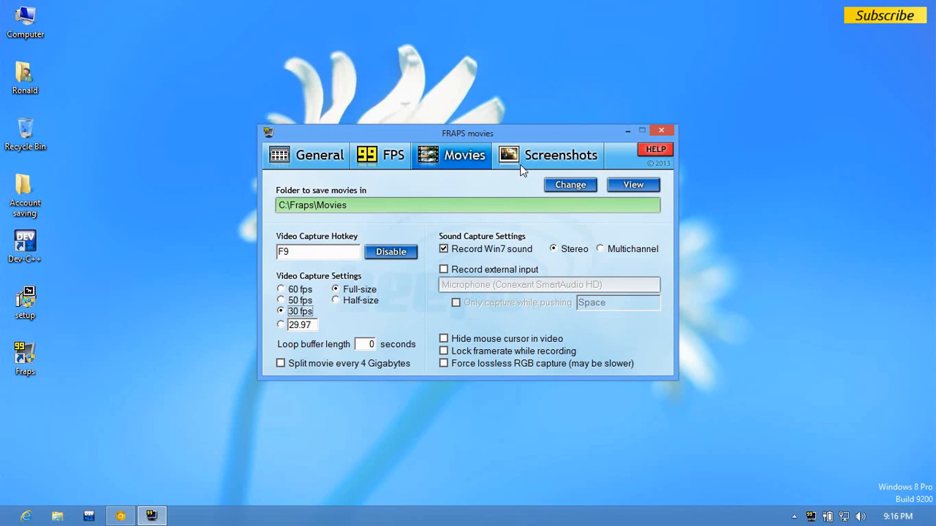
pyautogui.moveTo(454, 165)
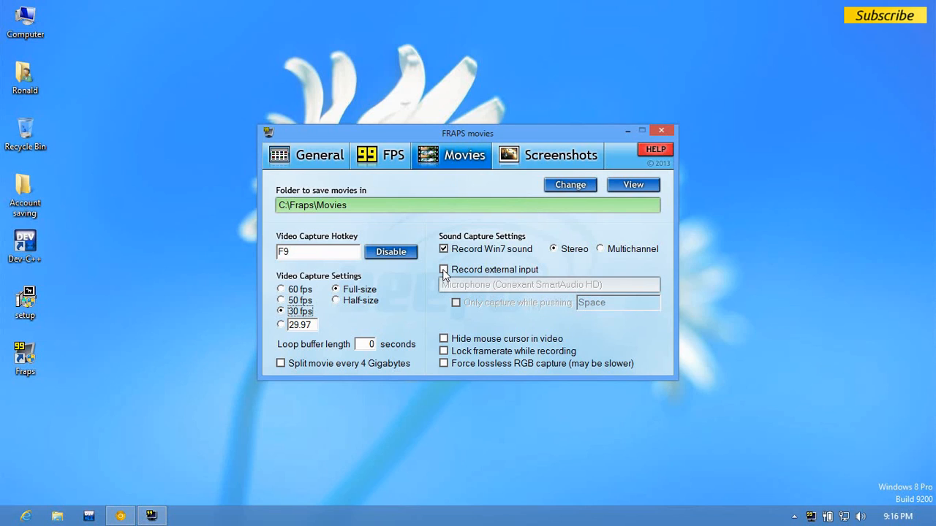
pyautogui.click(444, 269)
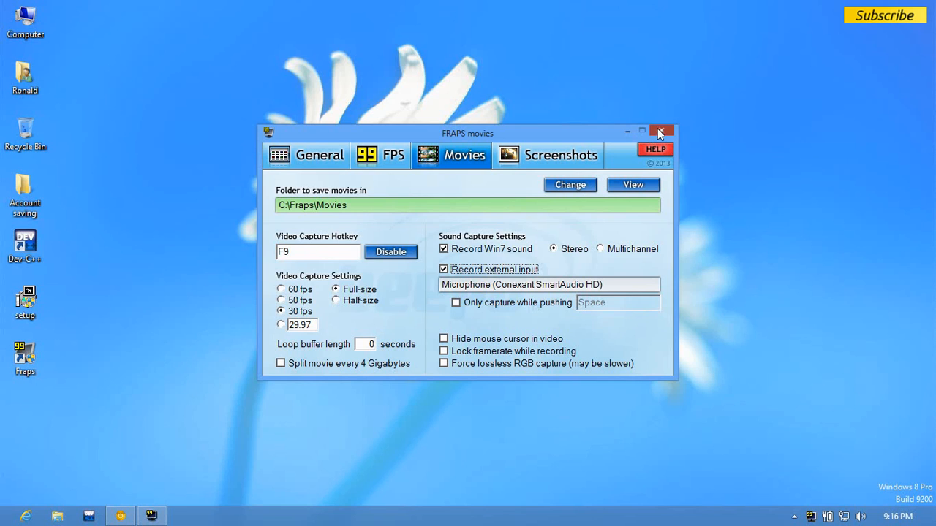
pyautogui.click(660, 131)
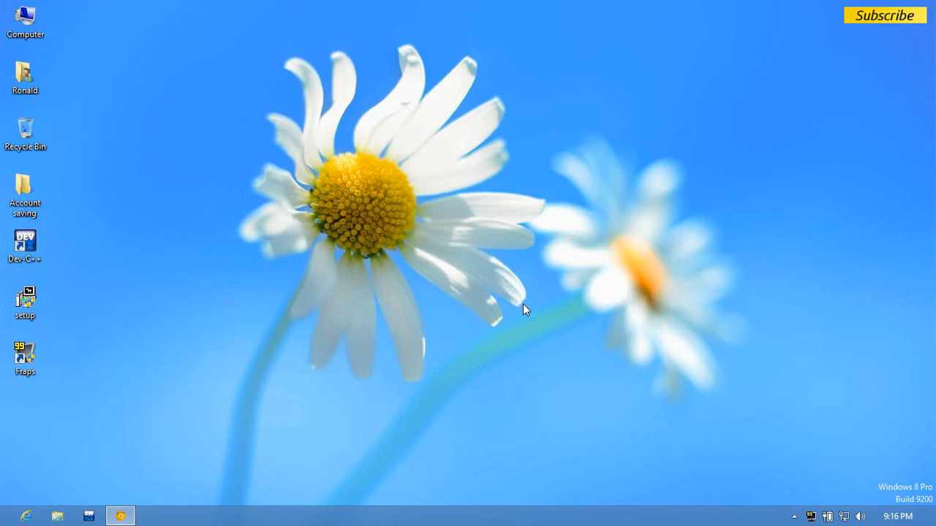